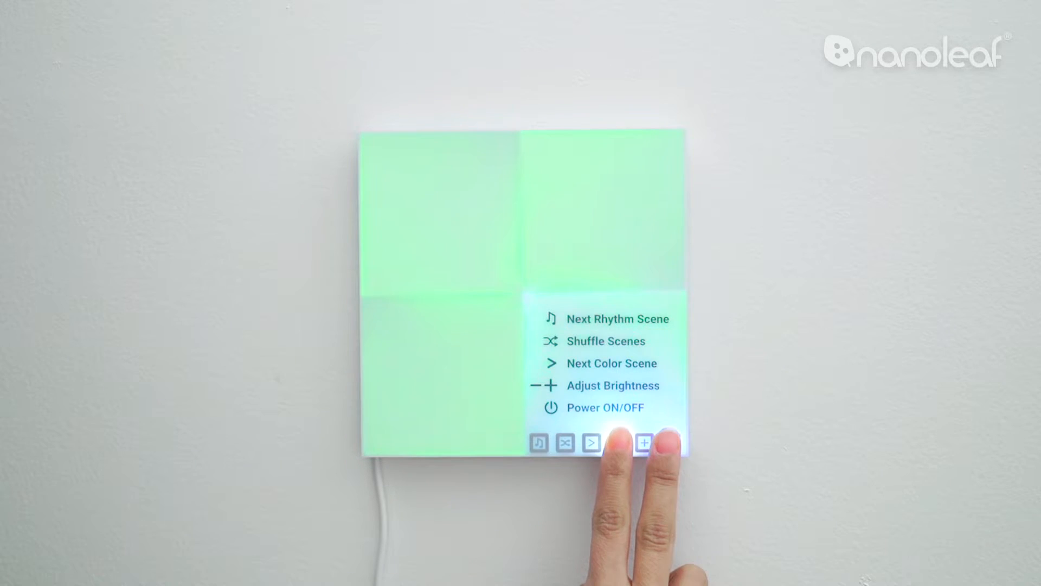
{"action": "left_click", "coordinate": [590, 442]}
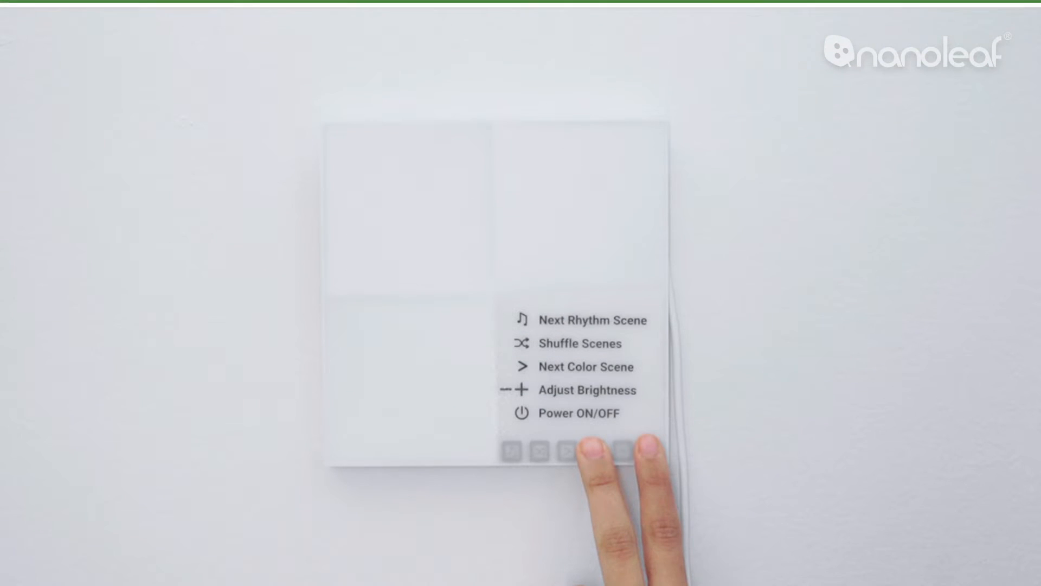